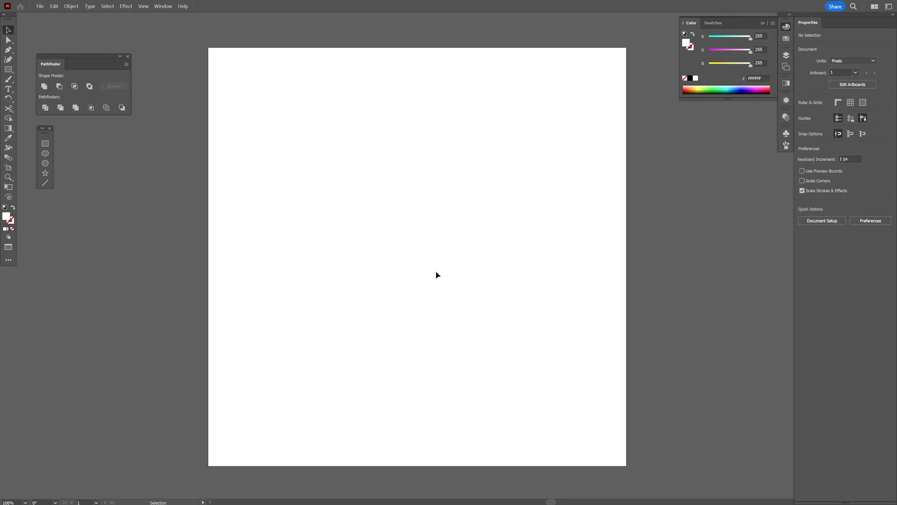
- Set the fill colour to black and switch to the Rectangle tool
click(695, 78)
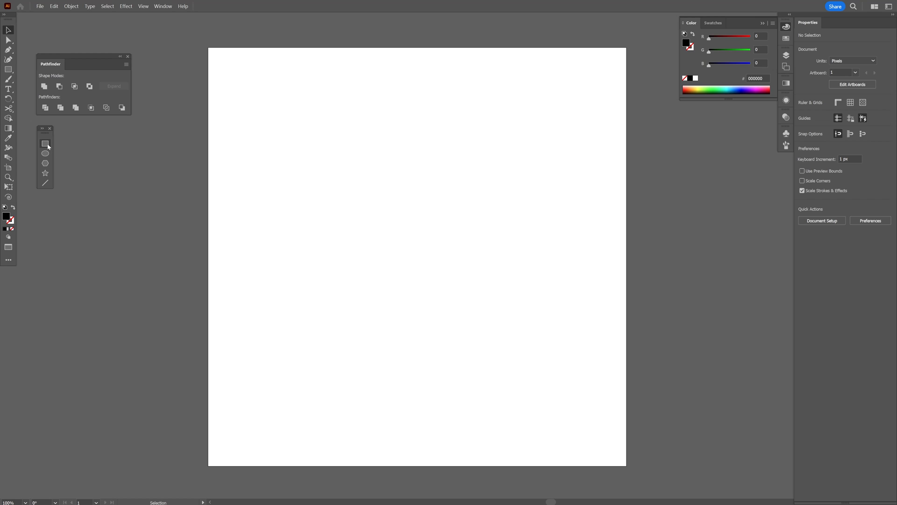
click(46, 143)
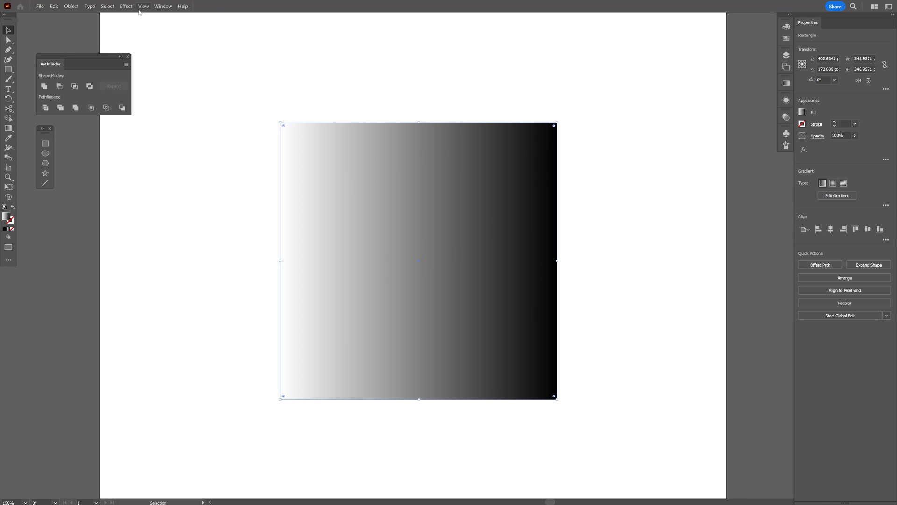
- Apply the Grain texture effect to the gradient square
click(126, 5)
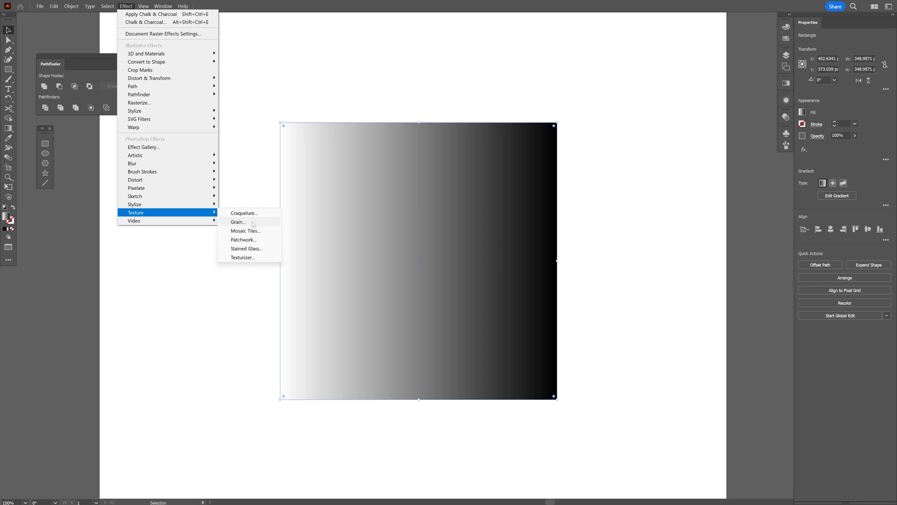
click(238, 222)
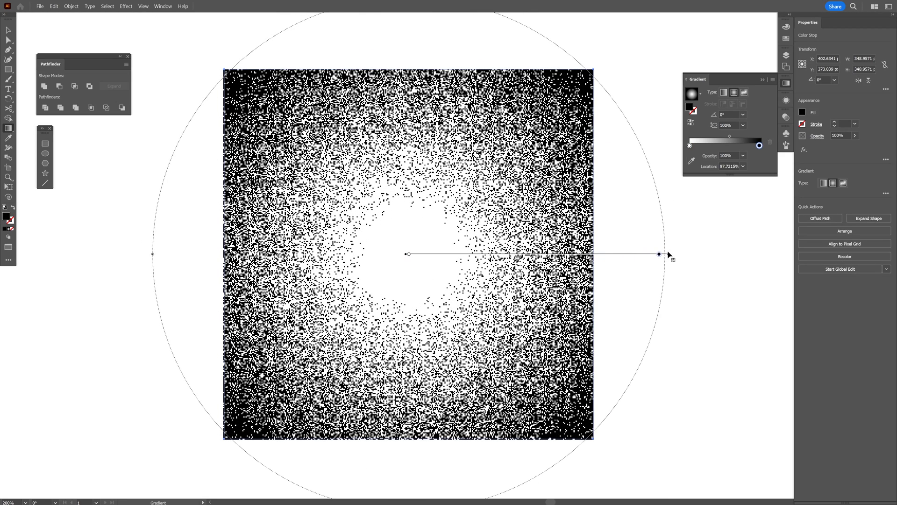
- Deselect the square to view the radial stippled result
click(400, 469)
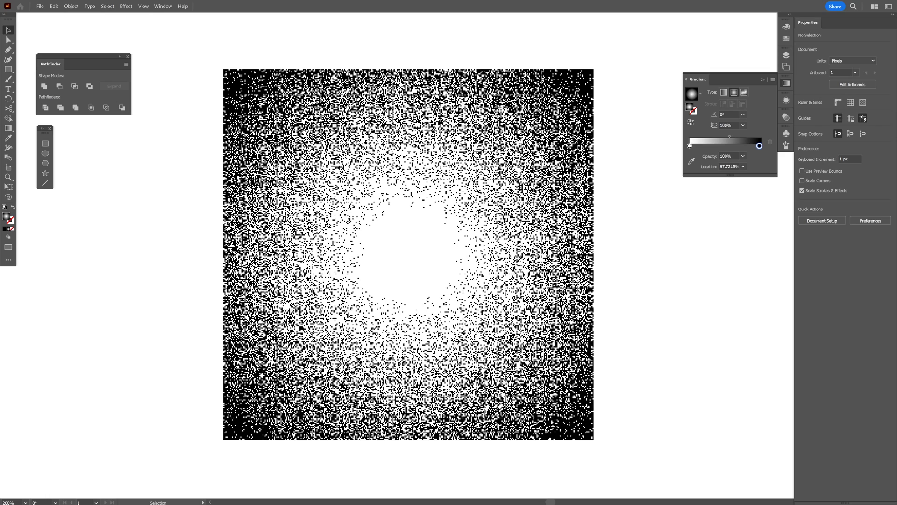